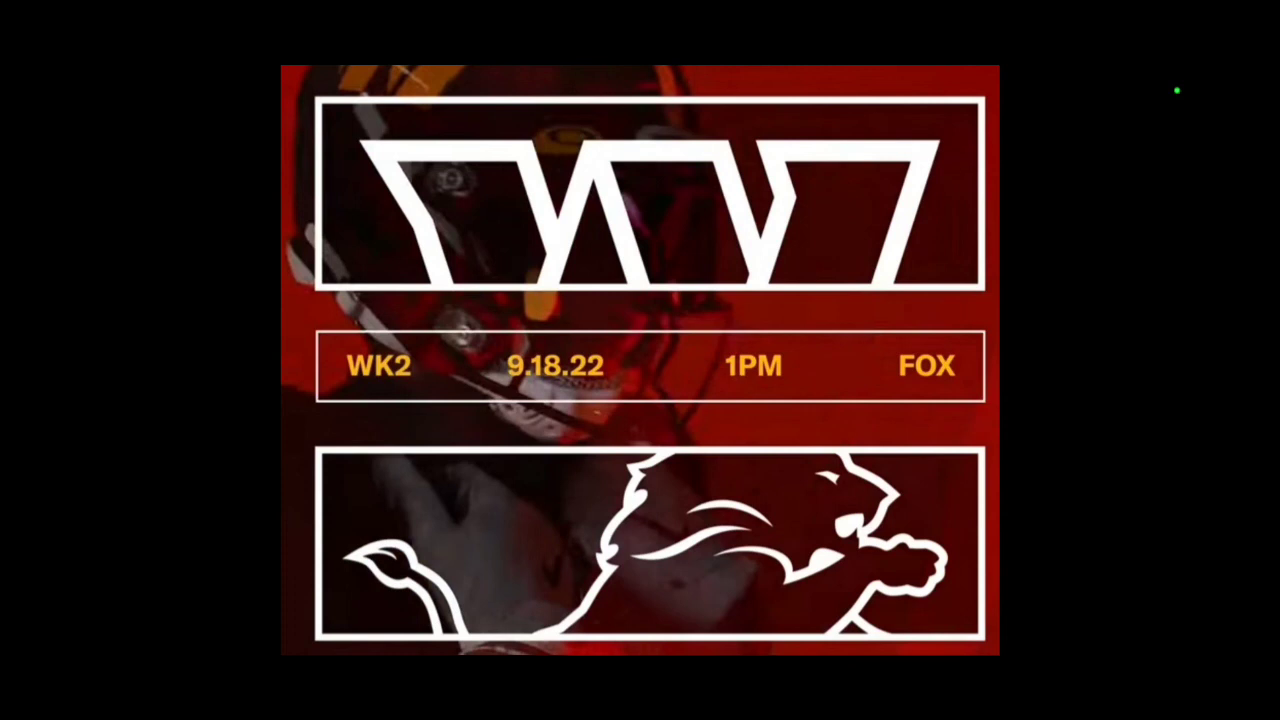
{"action": "left_click", "coordinate": [736, 420]}
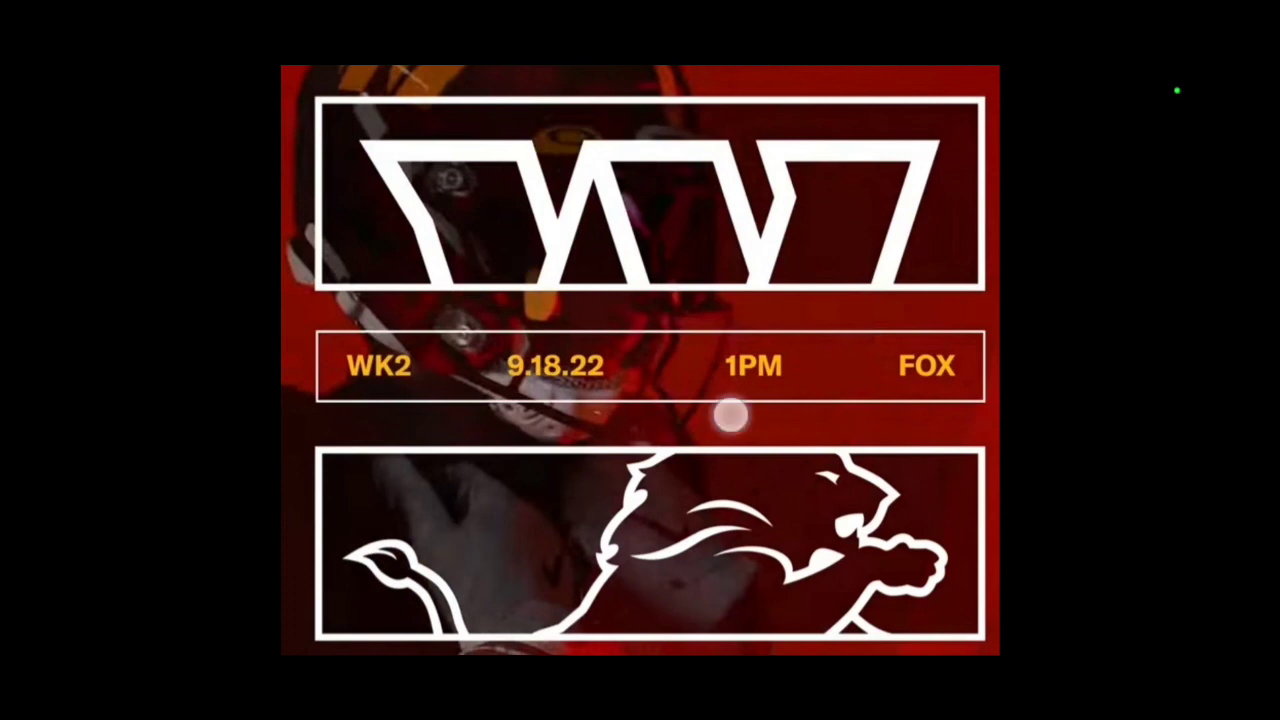